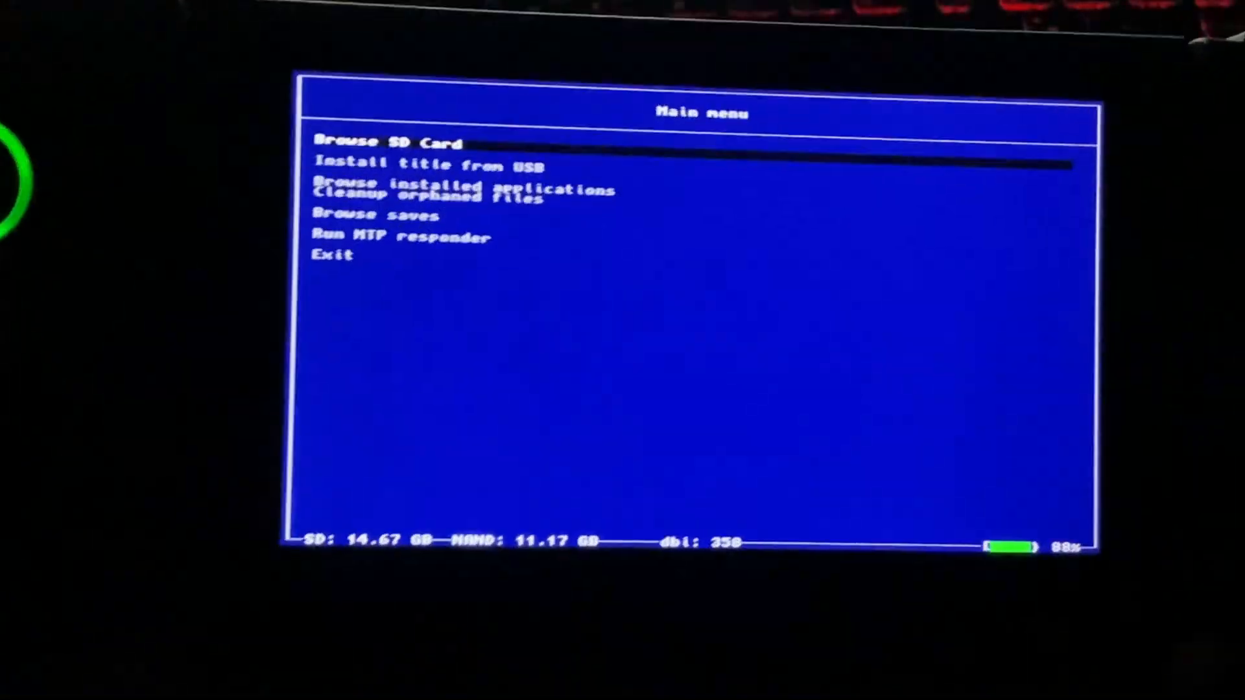
Step: Scroll the DBI main menu to Browse SD Card and open the root folder listing
key("down")
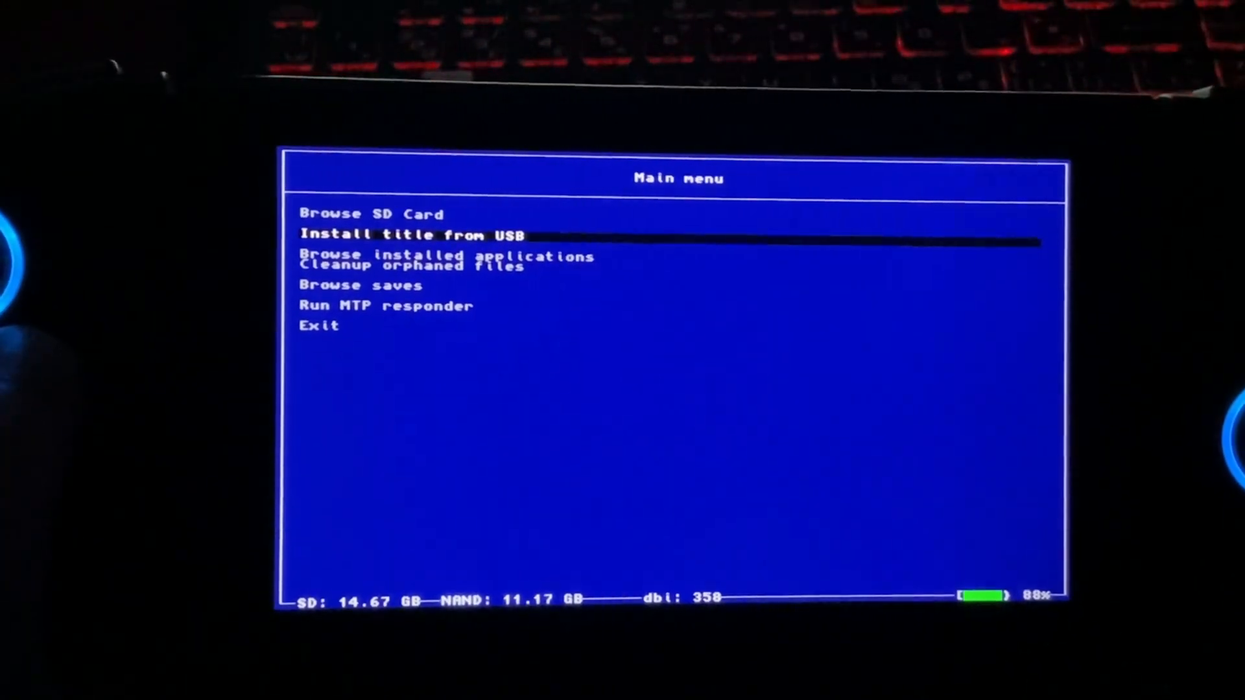
key("Down")
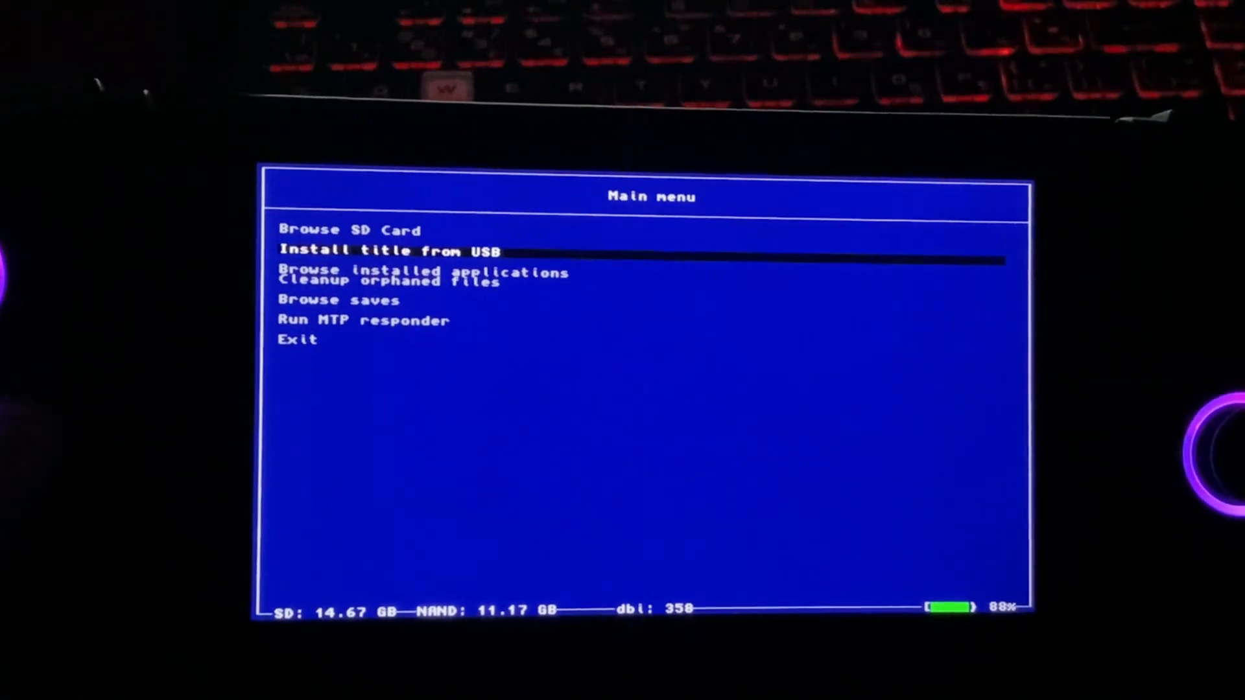
key("Down")
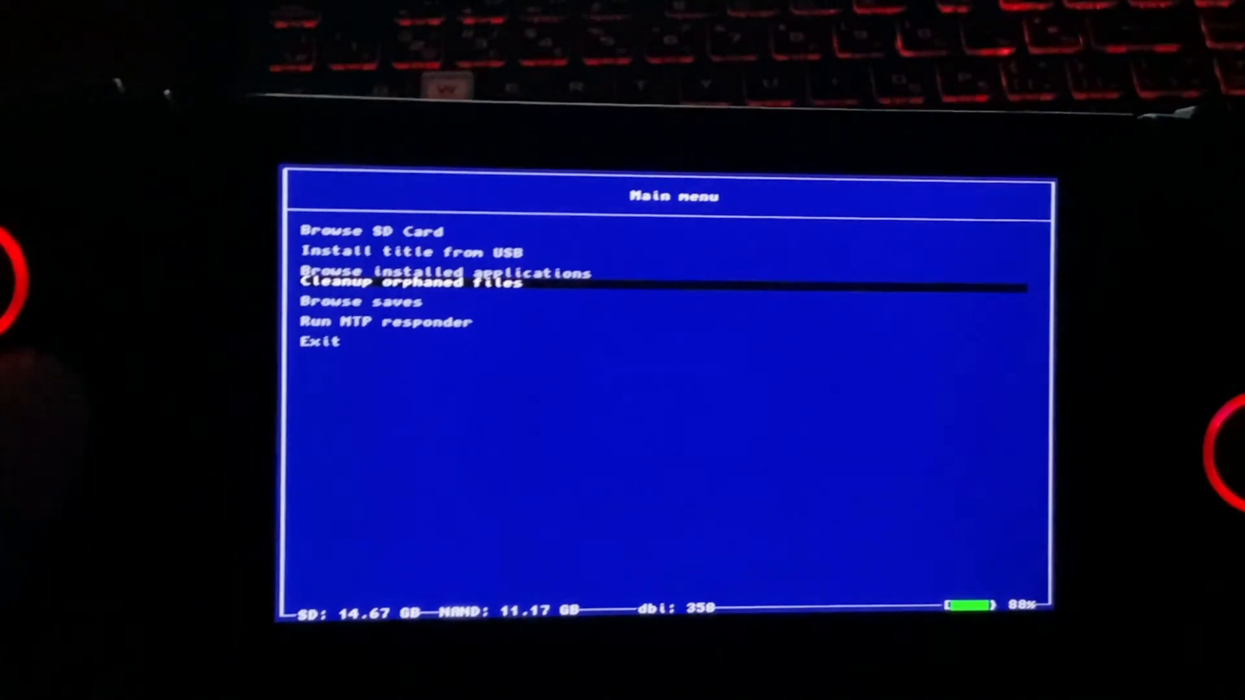
key("Up")
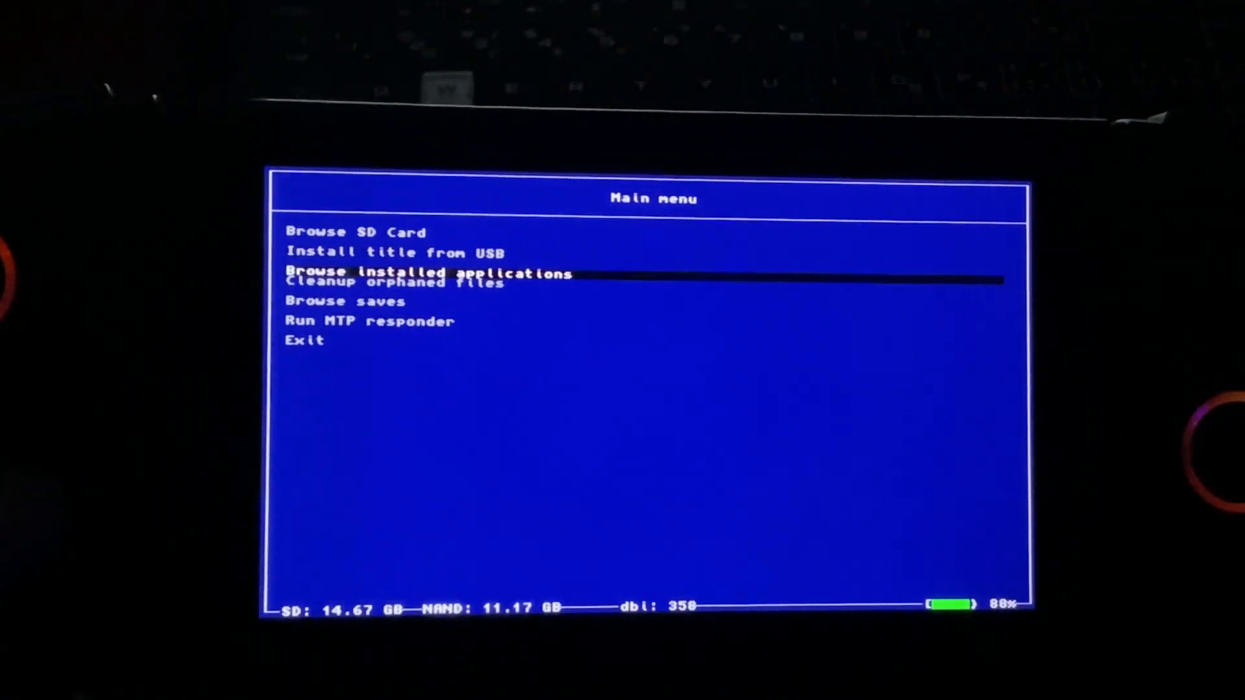
key("Up")
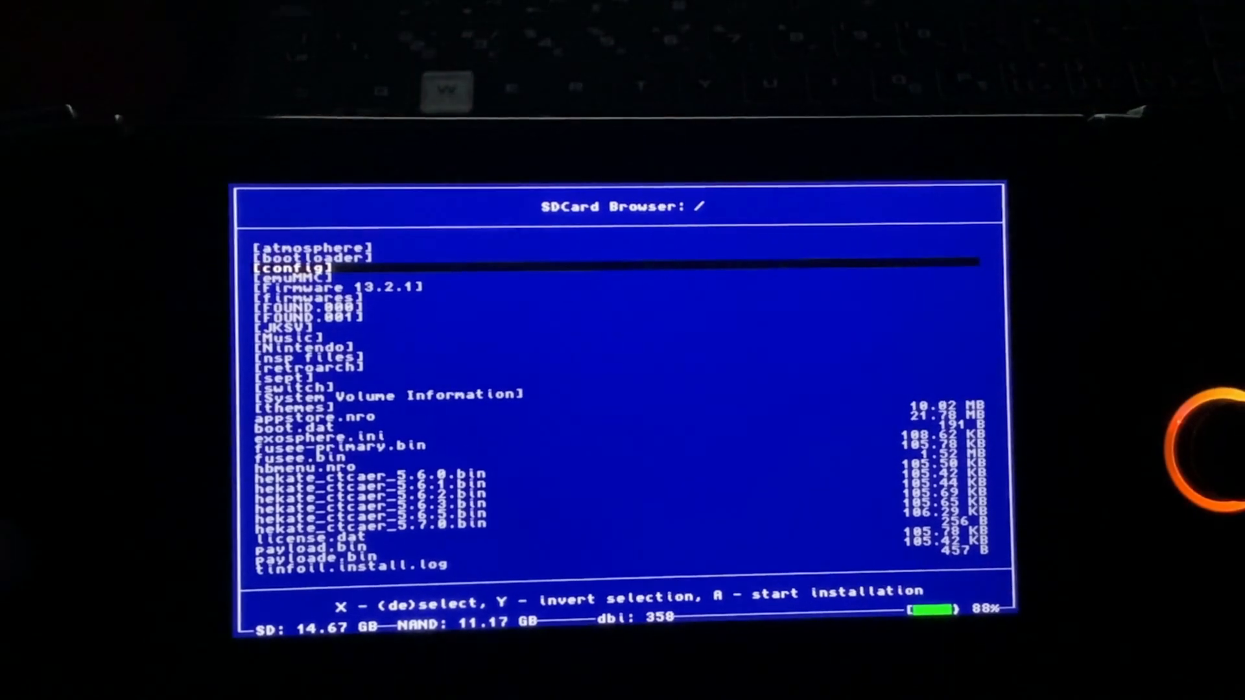
Step: Exit the SD card browser and show the 22 installed applications sorted by name
key("Down")
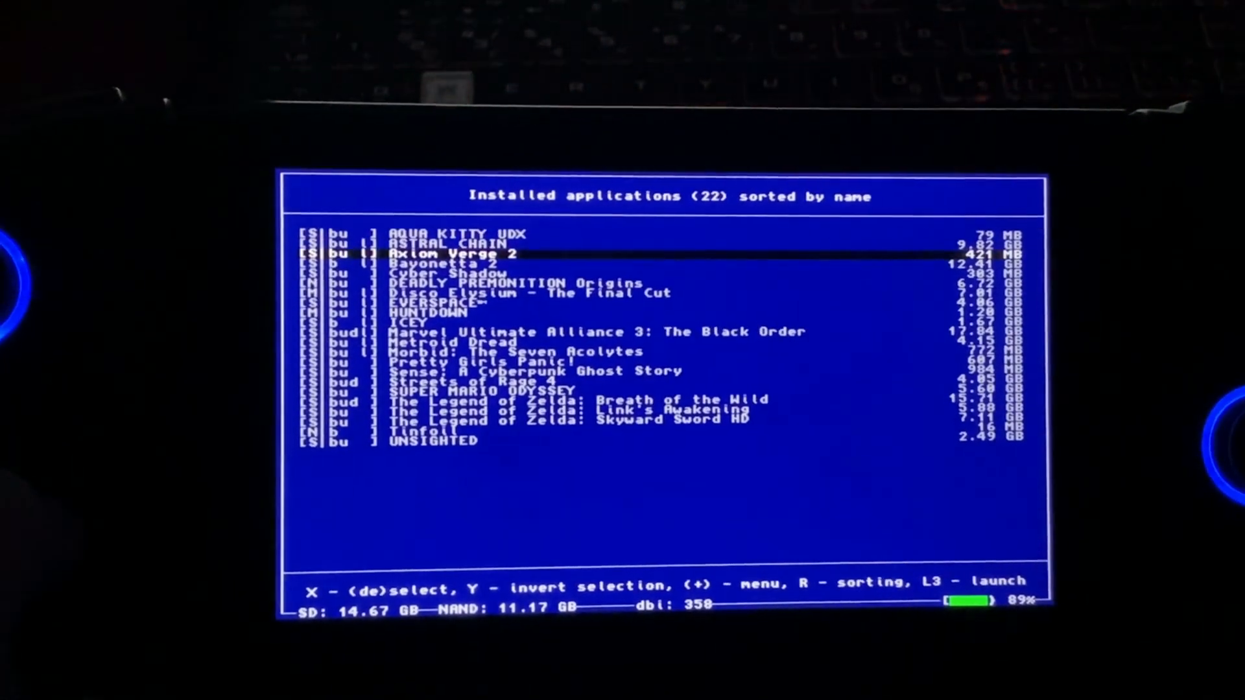
key("down")
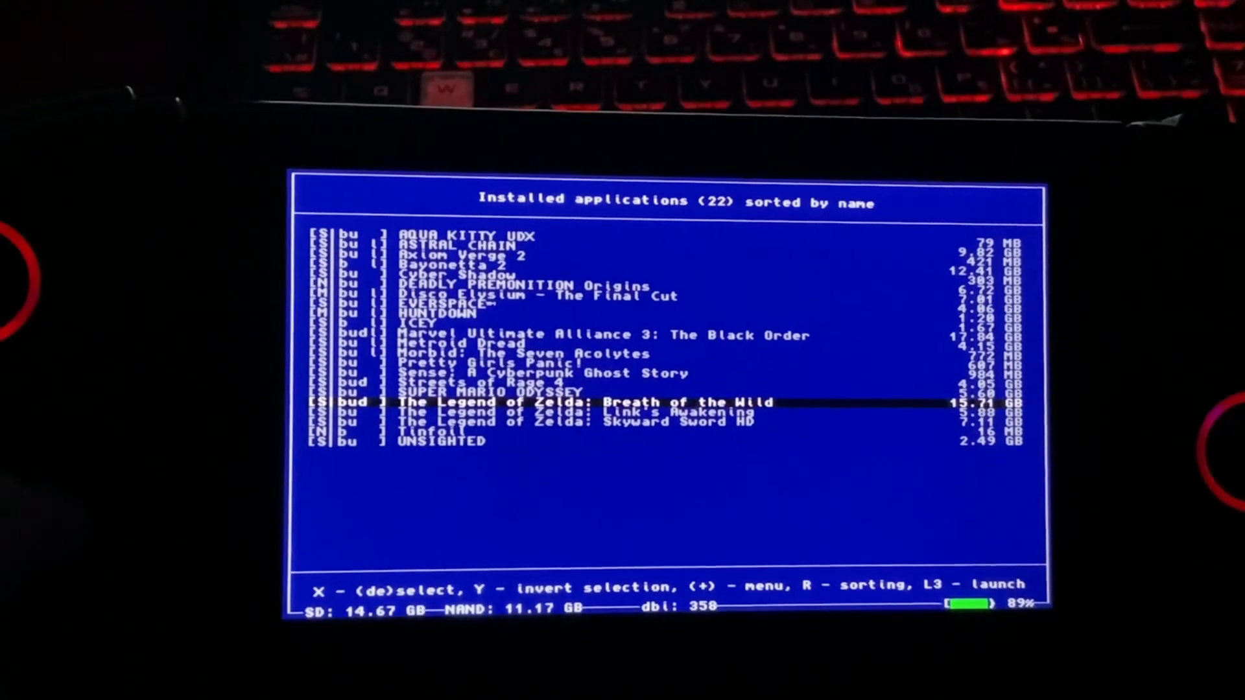
key("Down")
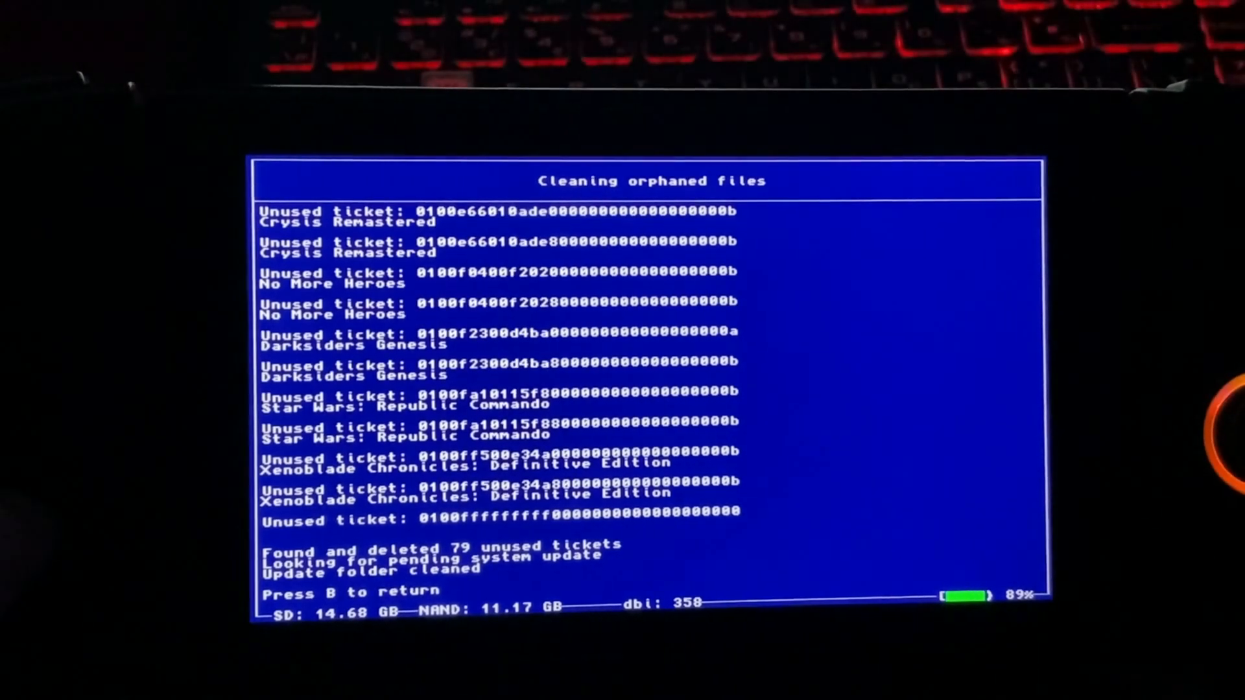
Step: After deleting 79 orphaned tickets, return to the main menu showing 14.68 GB free
key("b")
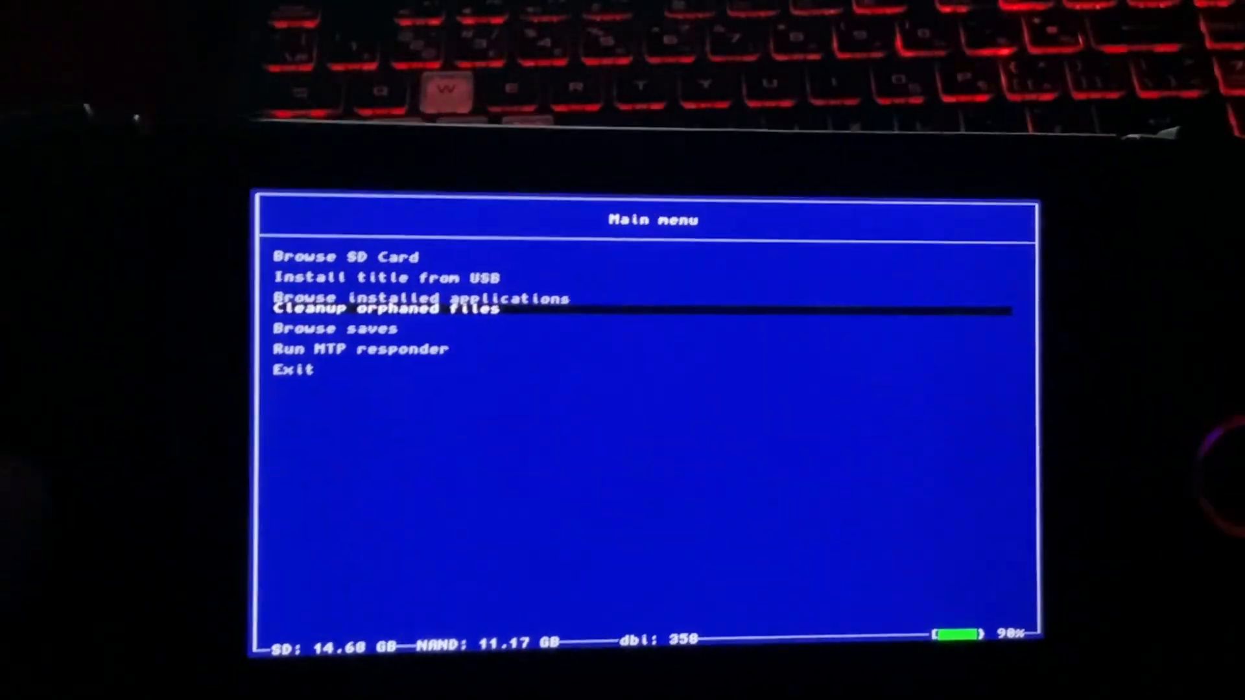
key("up")
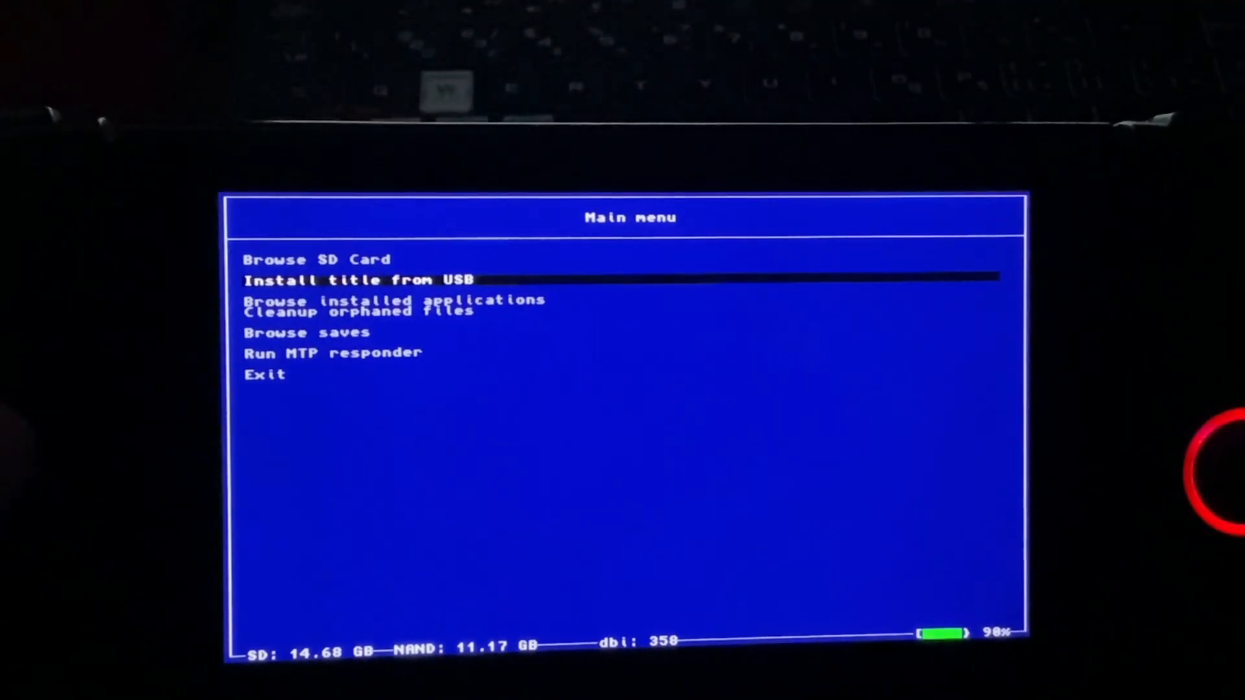